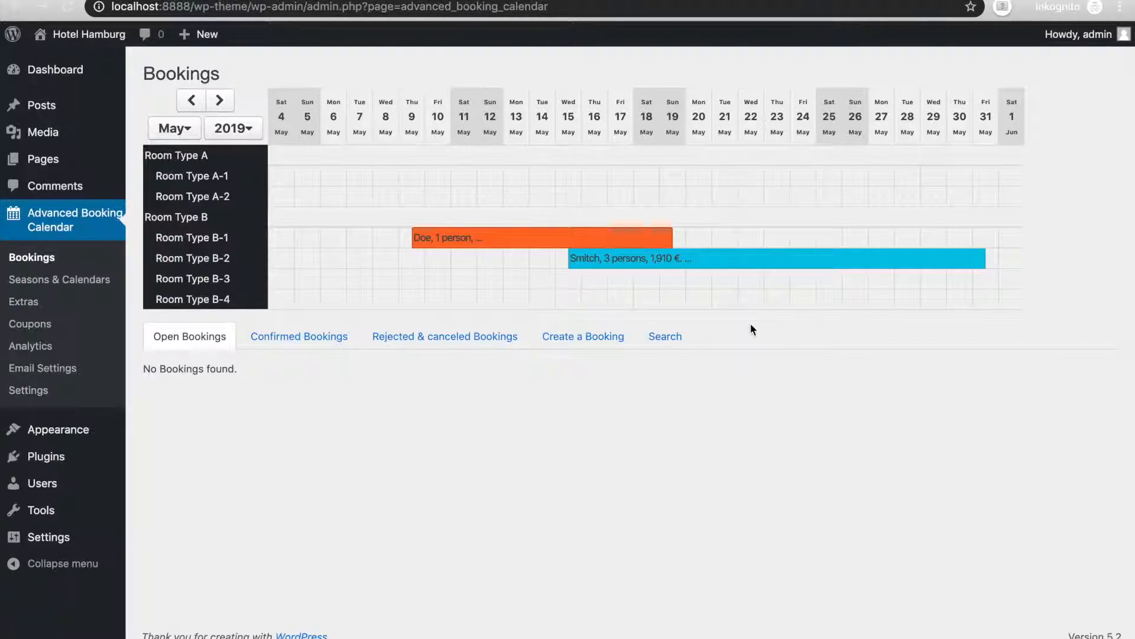
mouse_move(413, 314)
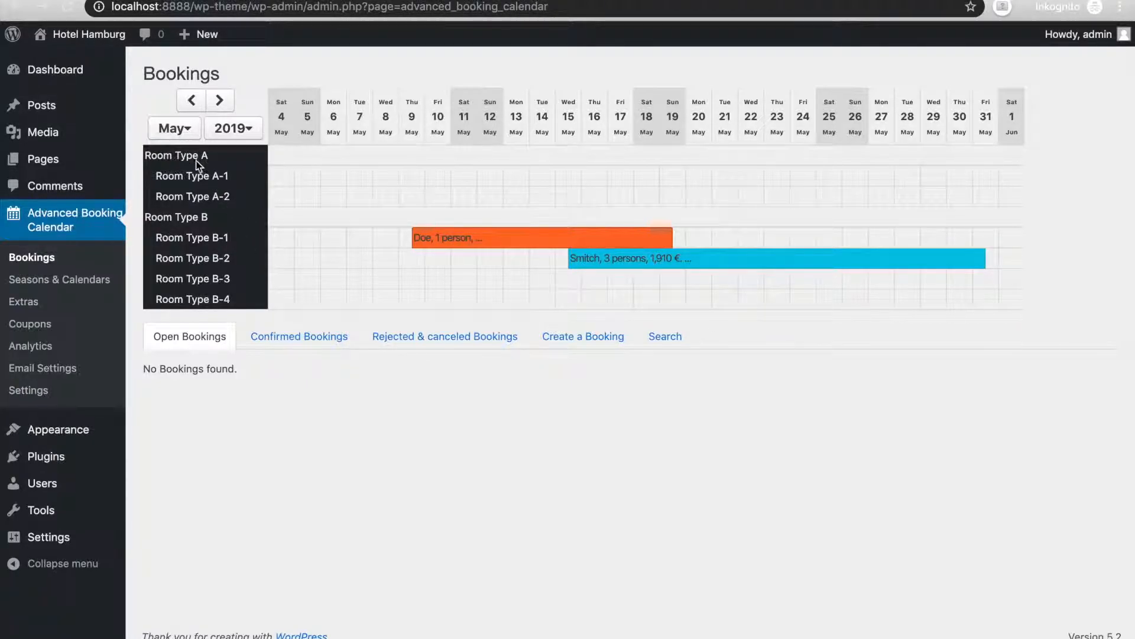
mouse_move(357, 312)
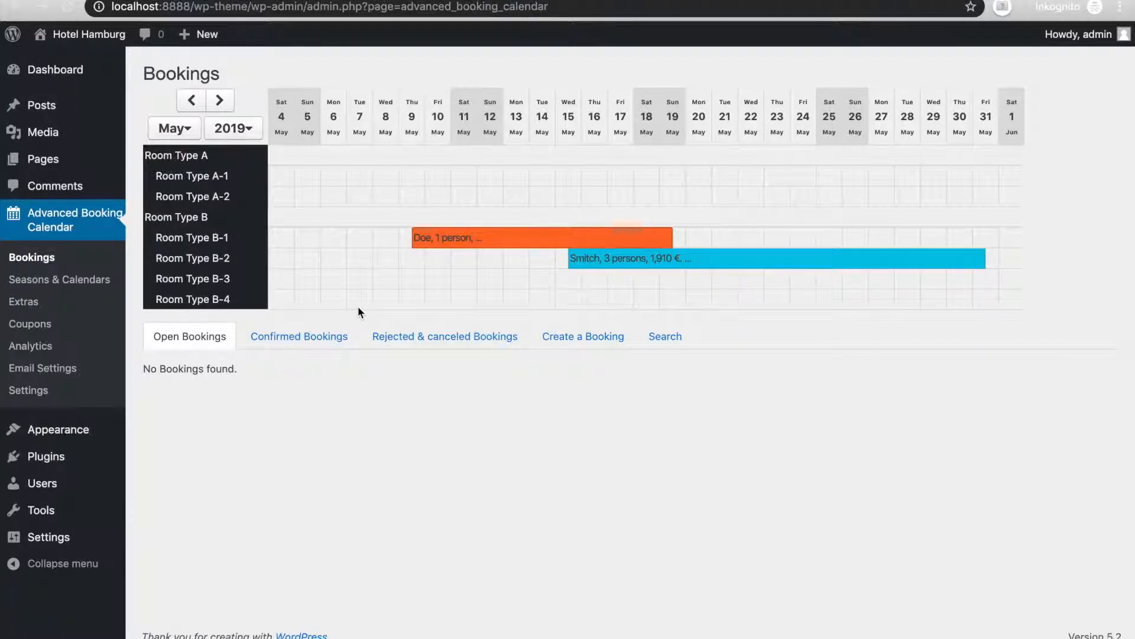
Review the Confirmed Bookings list, then go to the Seasons & Calendars overview.
click(298, 335)
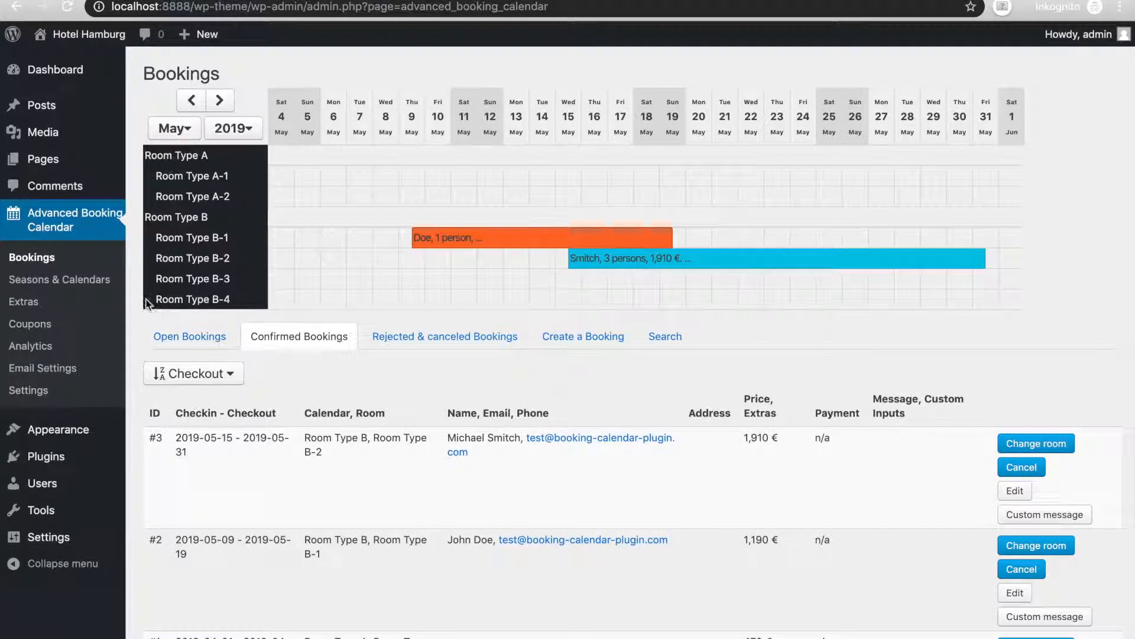
click(61, 280)
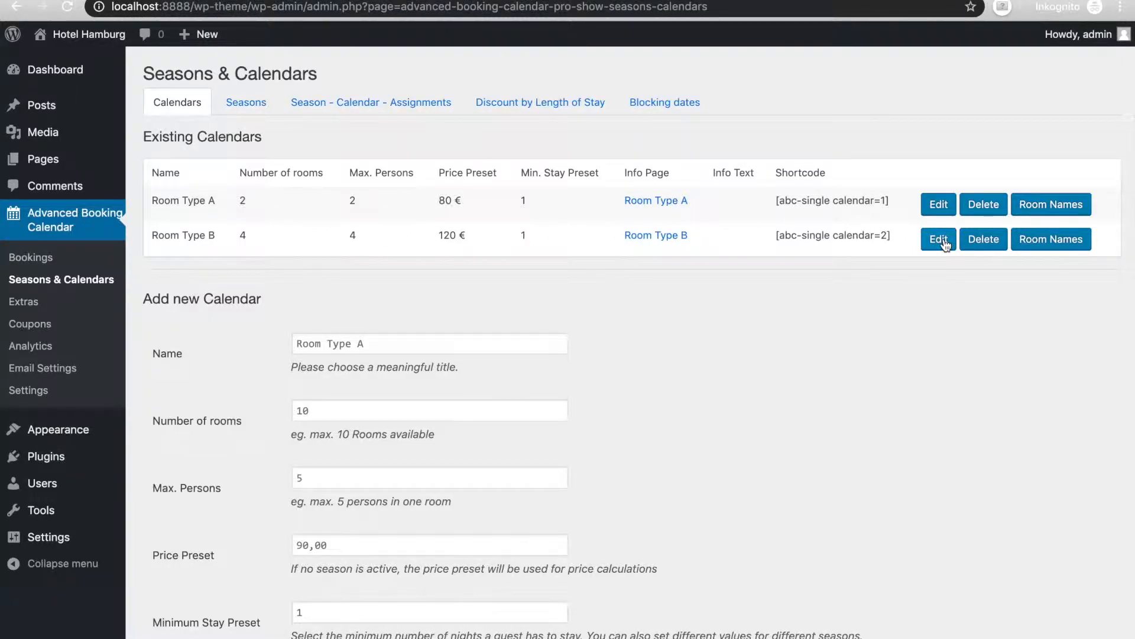
Edit Room Type B, set Generate iCal feed to Yes, and save the calendar.
click(938, 239)
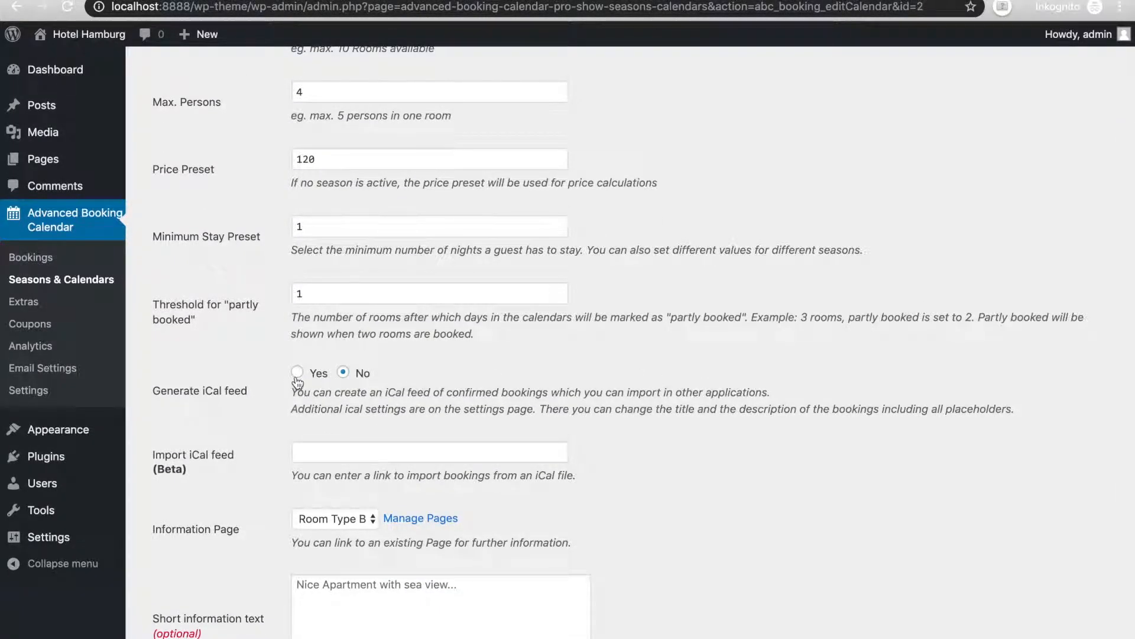
click(296, 372)
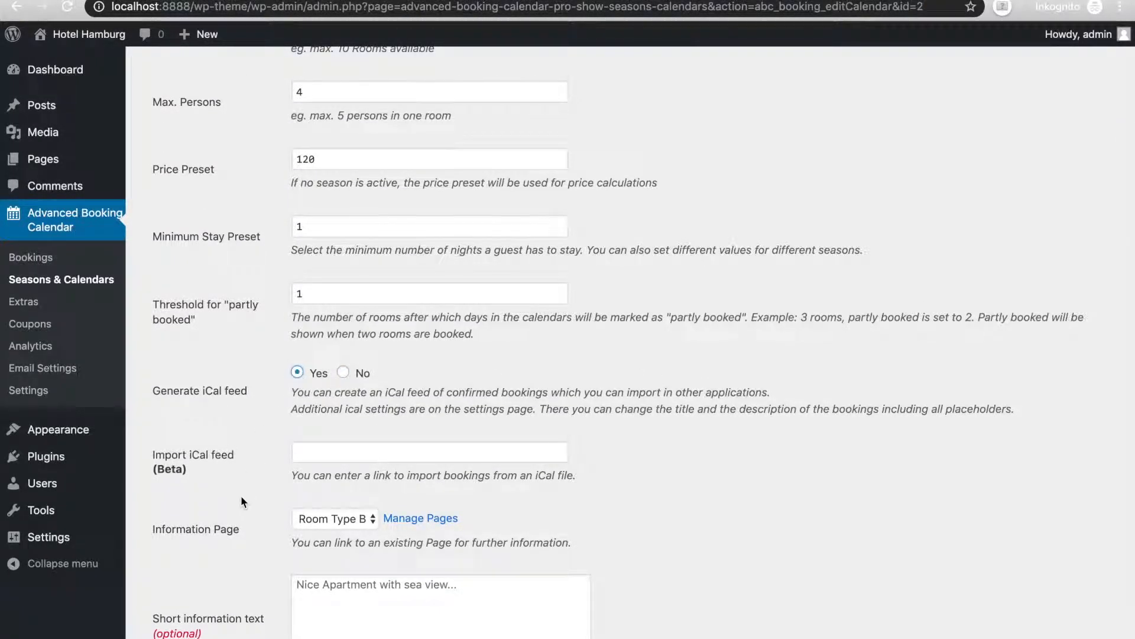
scroll(down, 3)
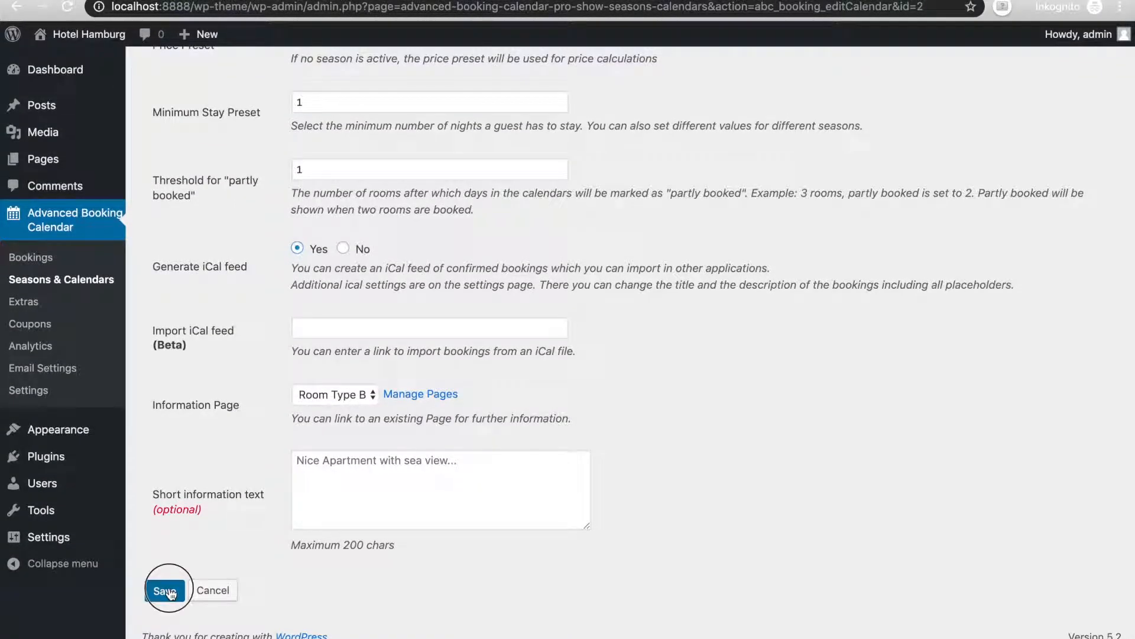
click(168, 589)
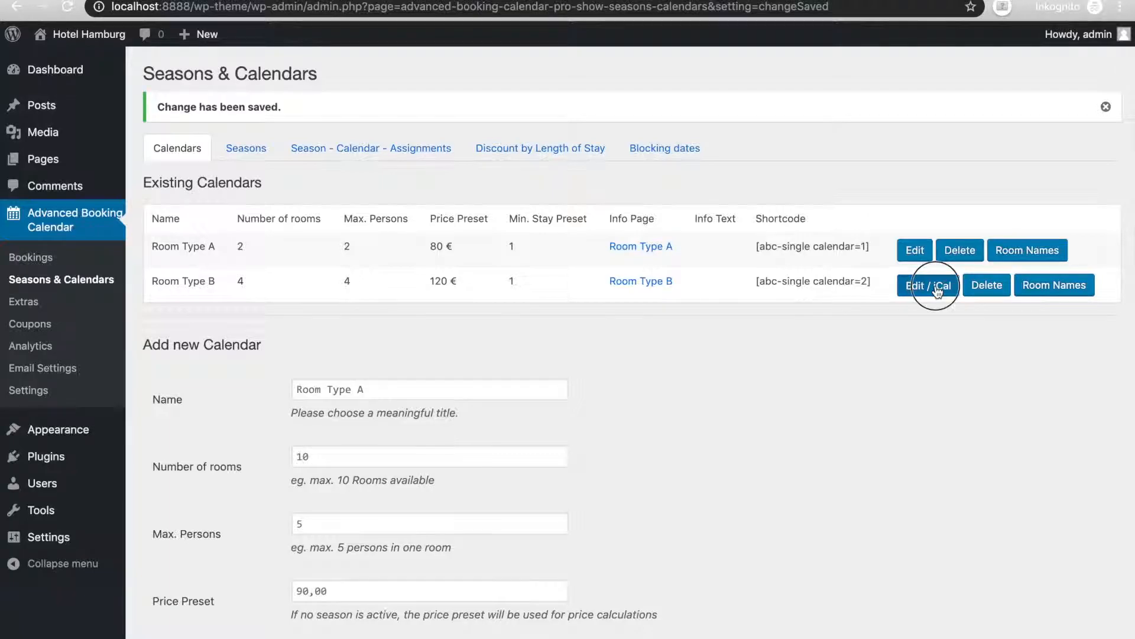
View Room Type B's generated iCal URL, then go to the plugin's Settings page.
click(929, 285)
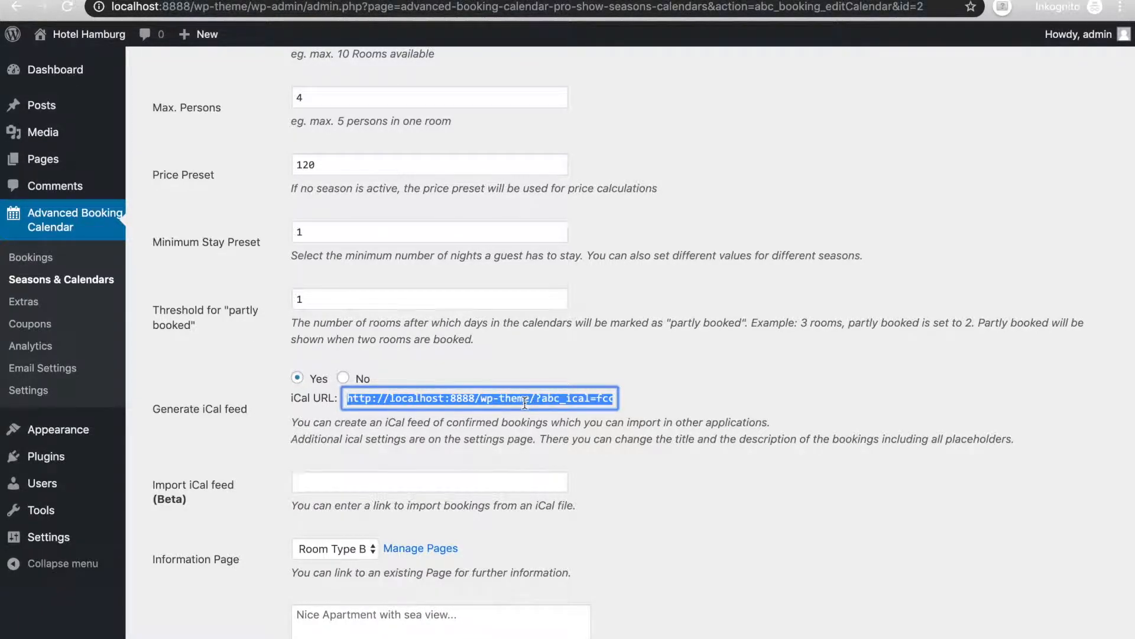
mouse_move(28, 390)
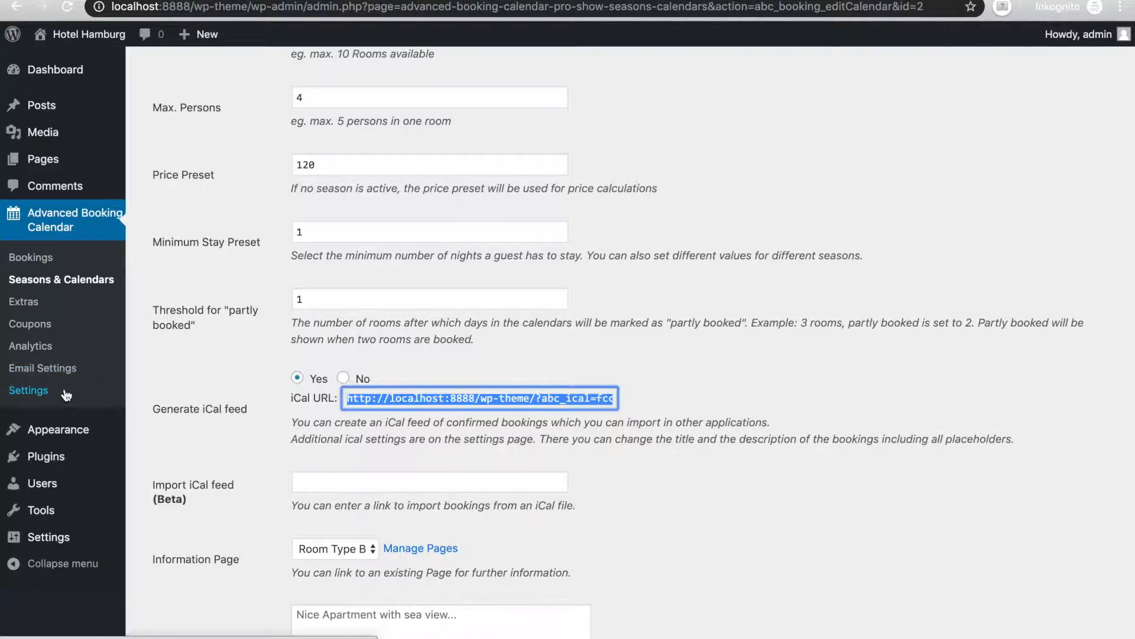
click(29, 390)
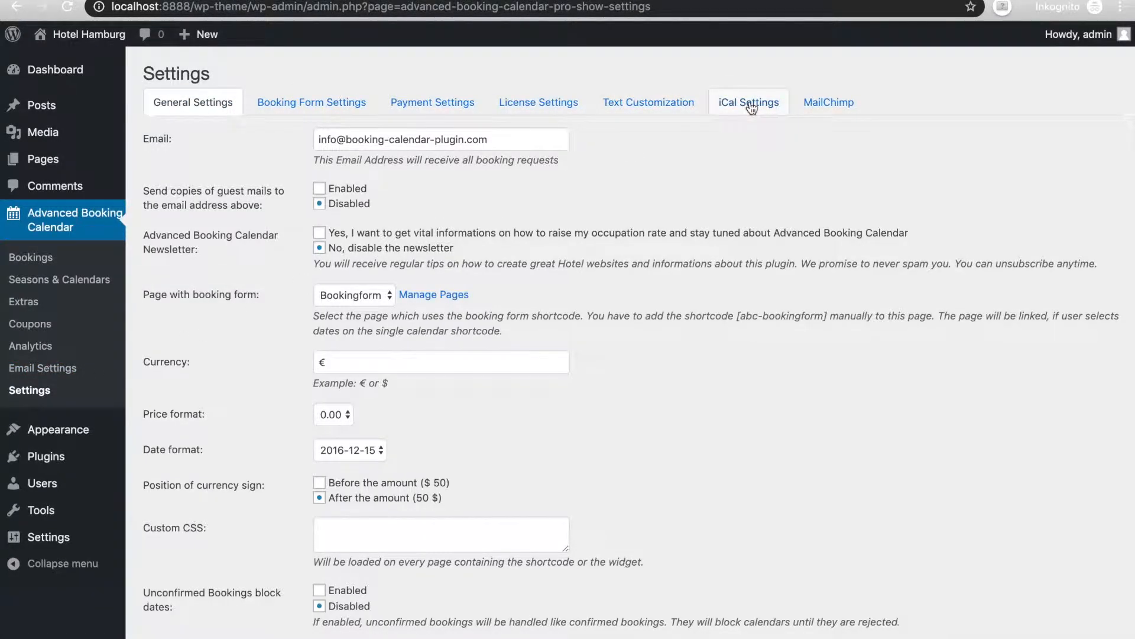
In iCal Settings, prepend "[abc_person_count] persons" to the export Title, save, and verify it.
click(748, 102)
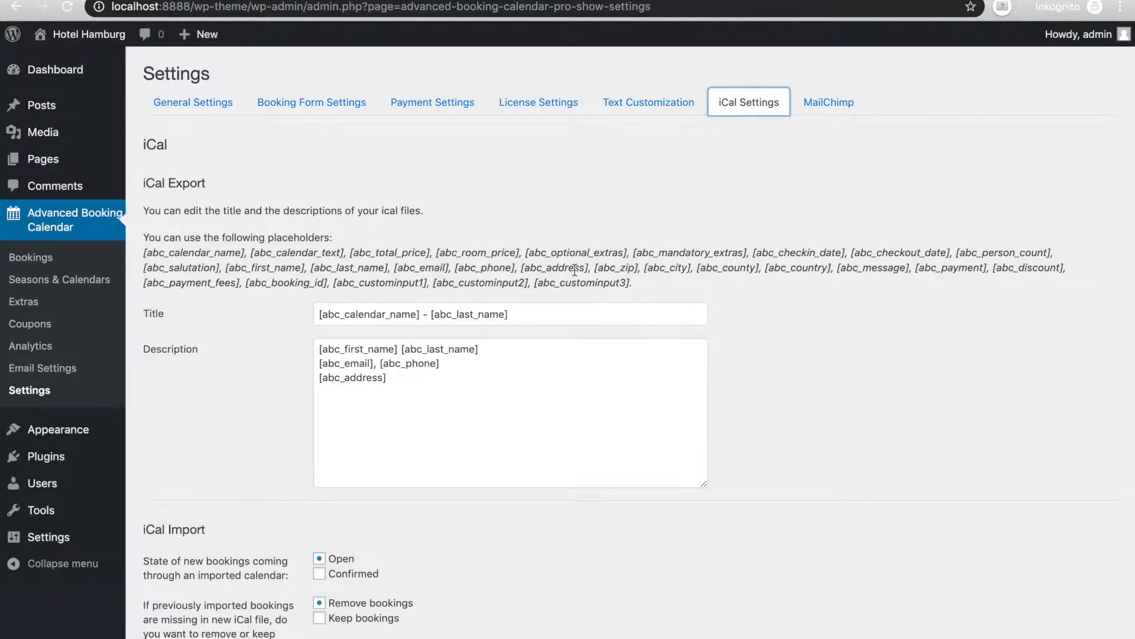
mouse_move(268, 460)
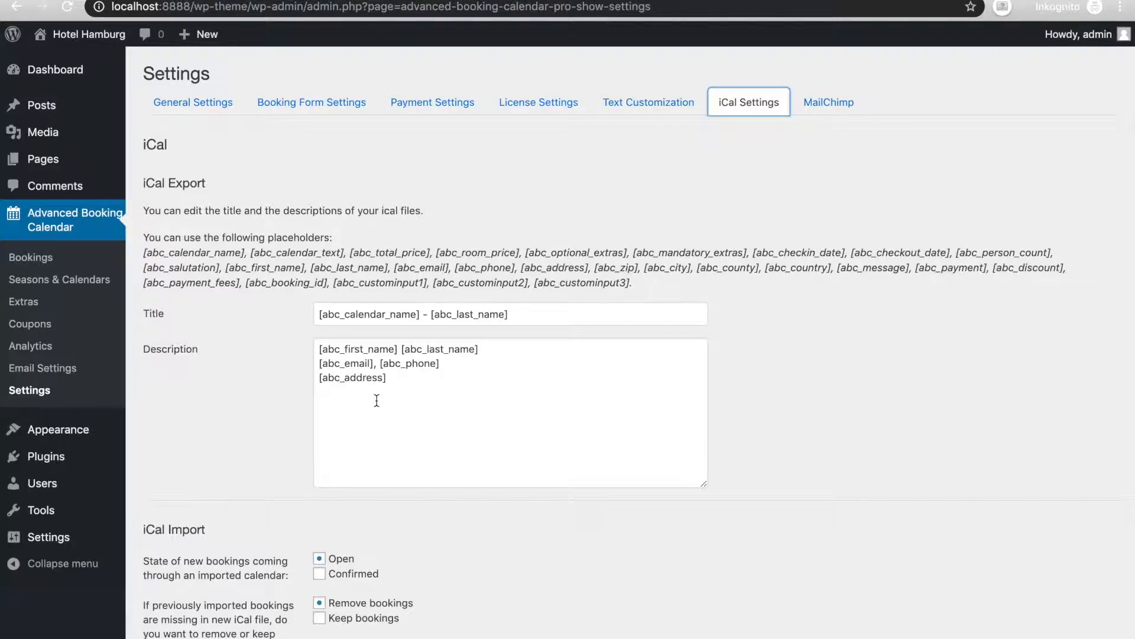
mouse_move(226, 357)
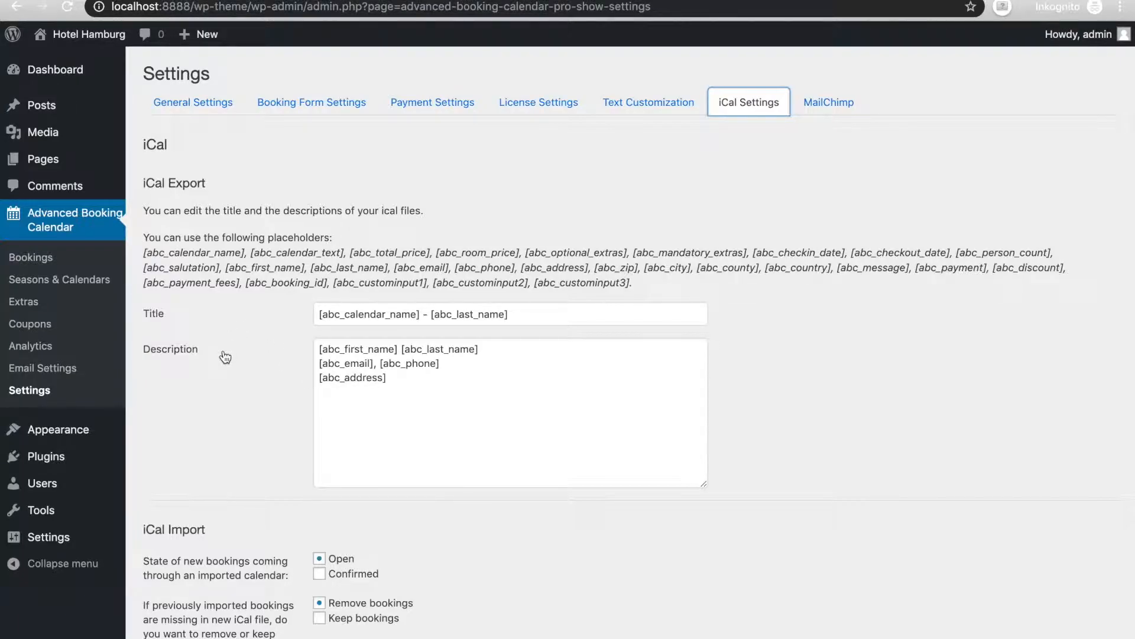
mouse_move(799, 265)
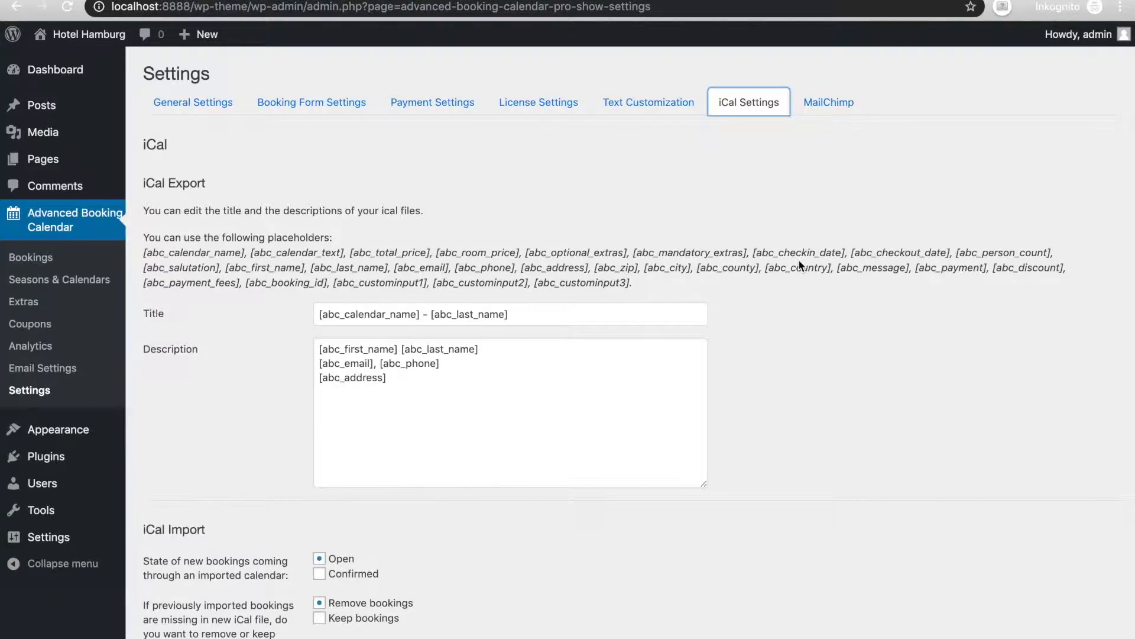
mouse_move(1081, 236)
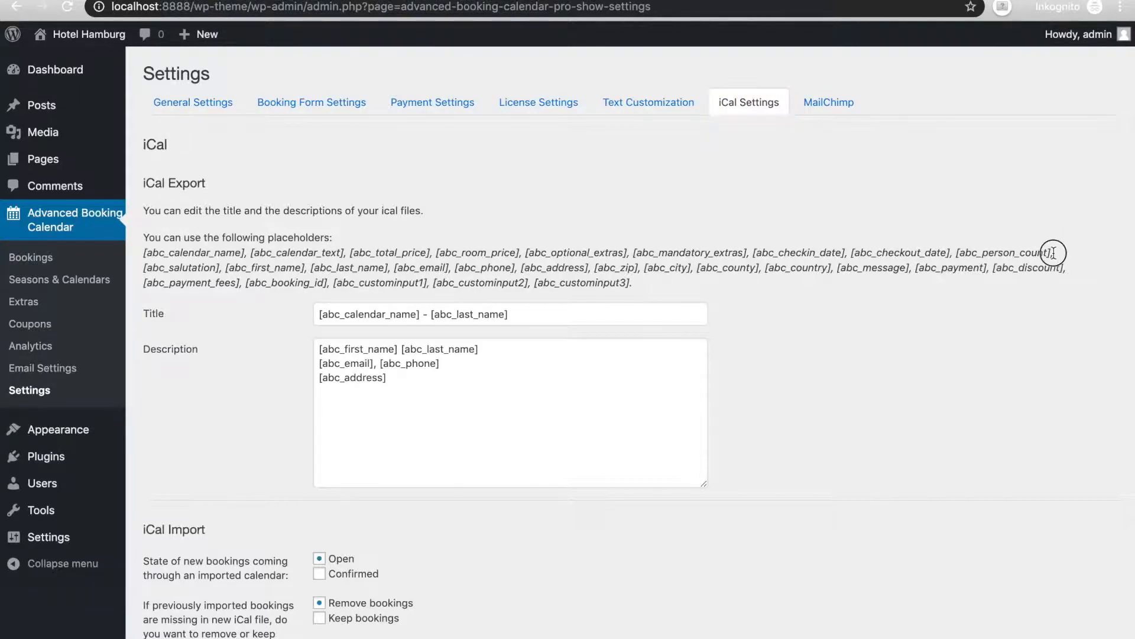
double_click(1003, 252)
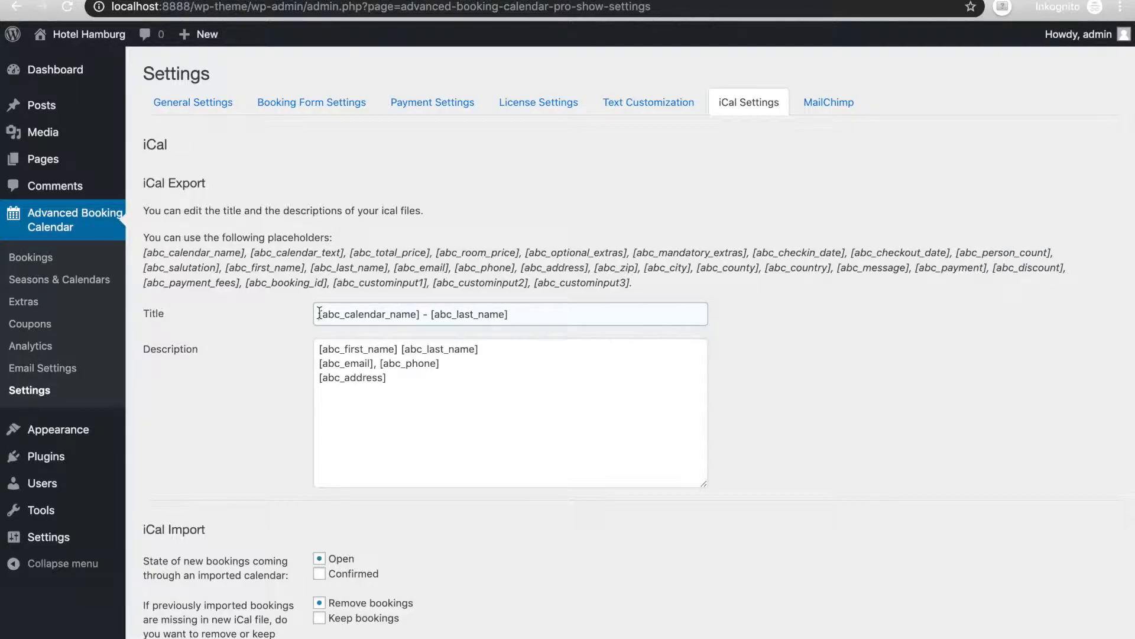
text([abc_person_count] p)
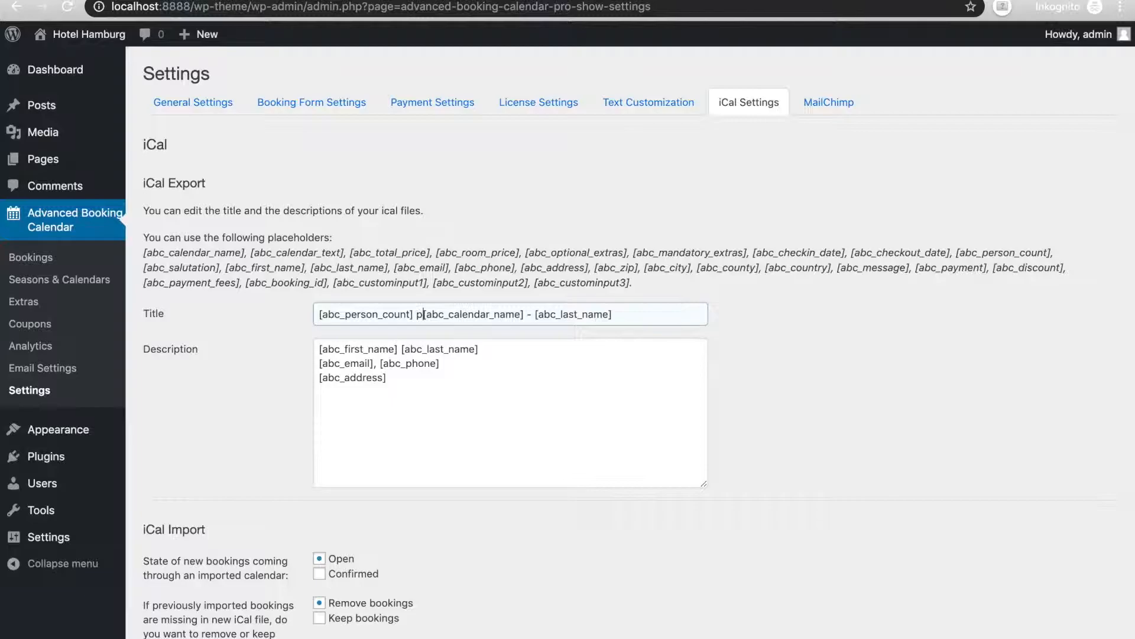
text(ersons)
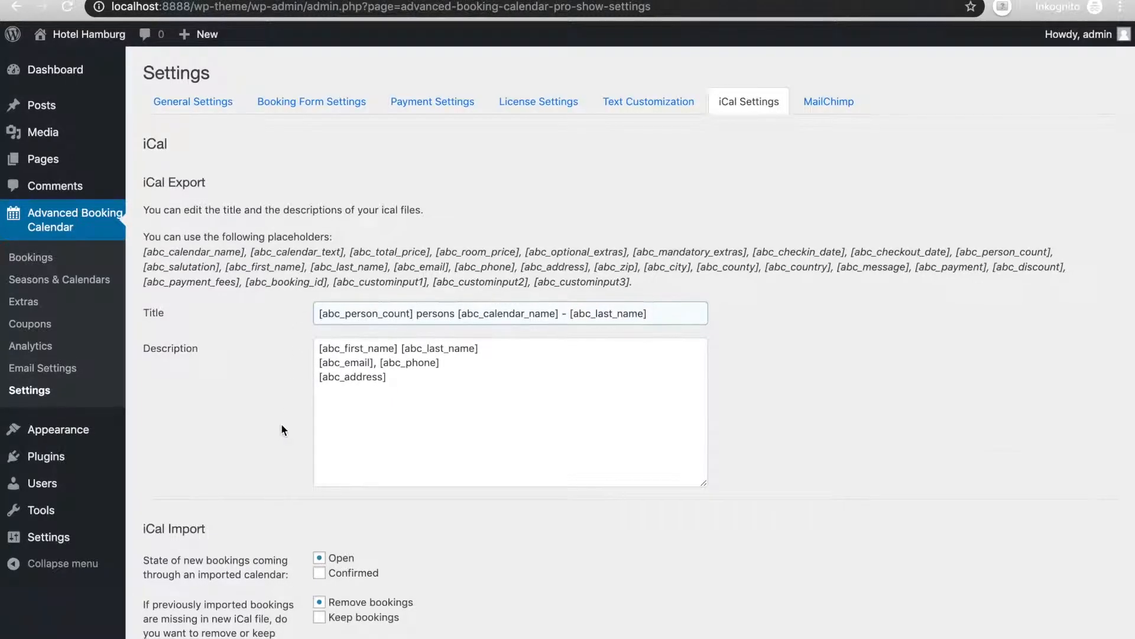
scroll(down, 3)
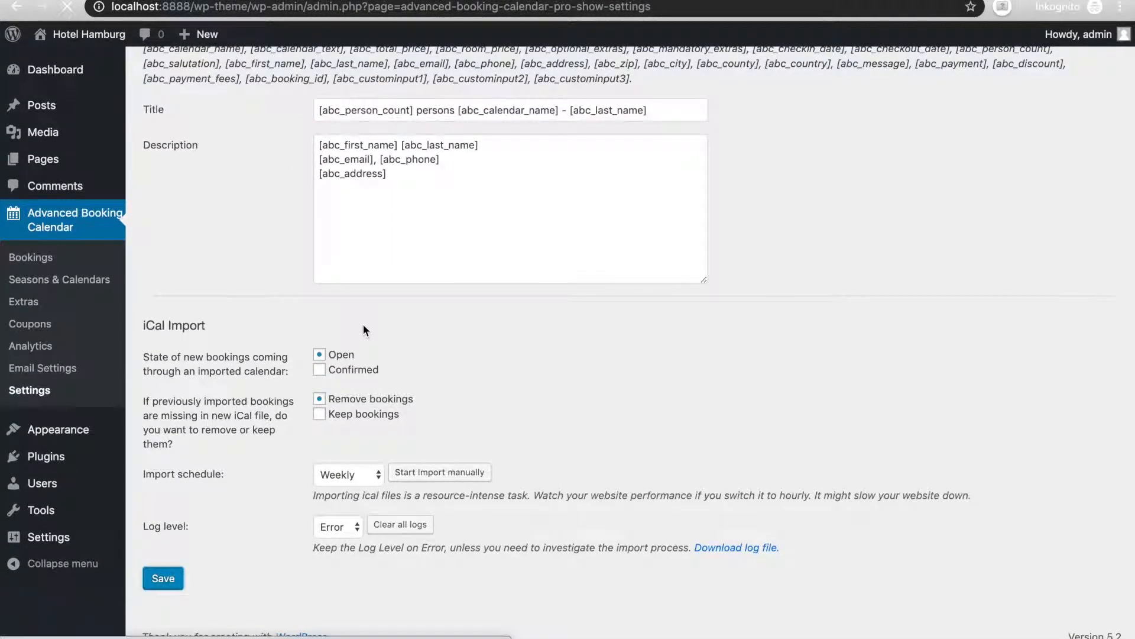
click(163, 578)
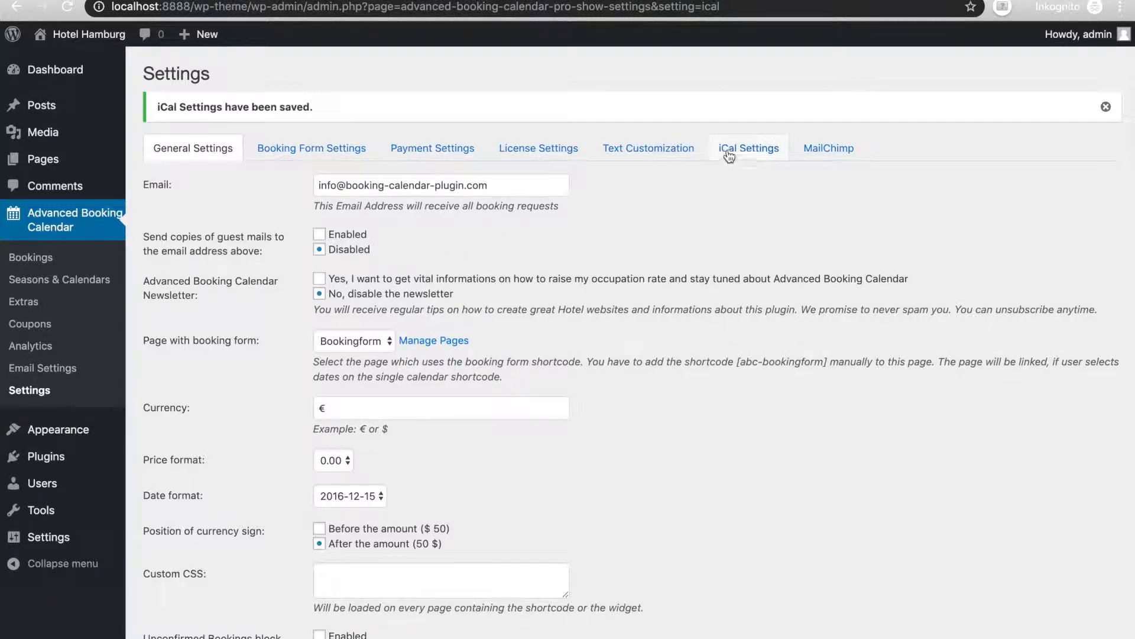
click(749, 148)
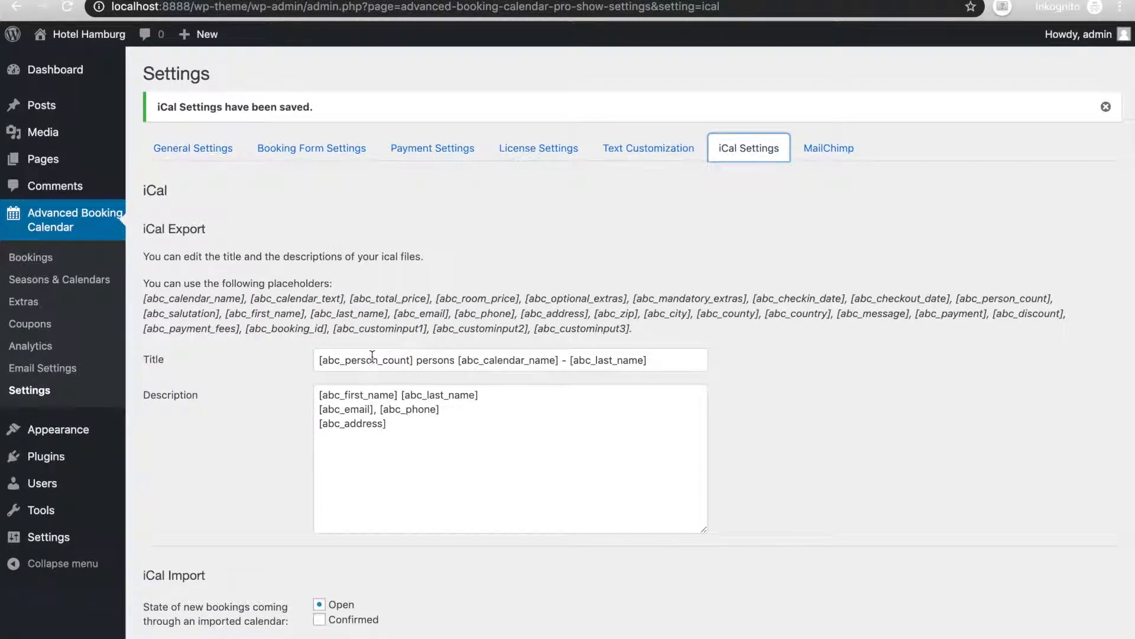